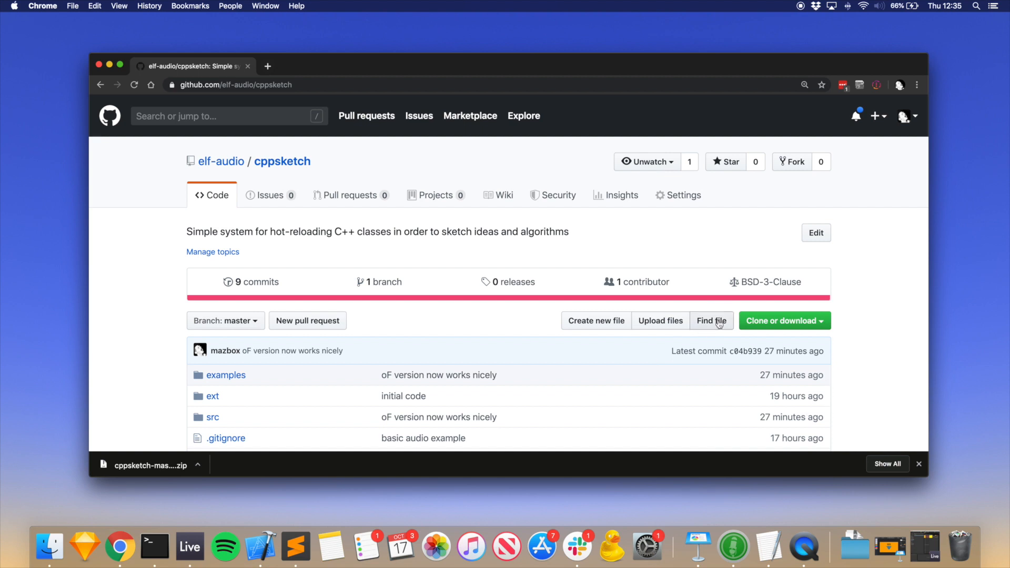
pyautogui.moveTo(712, 321)
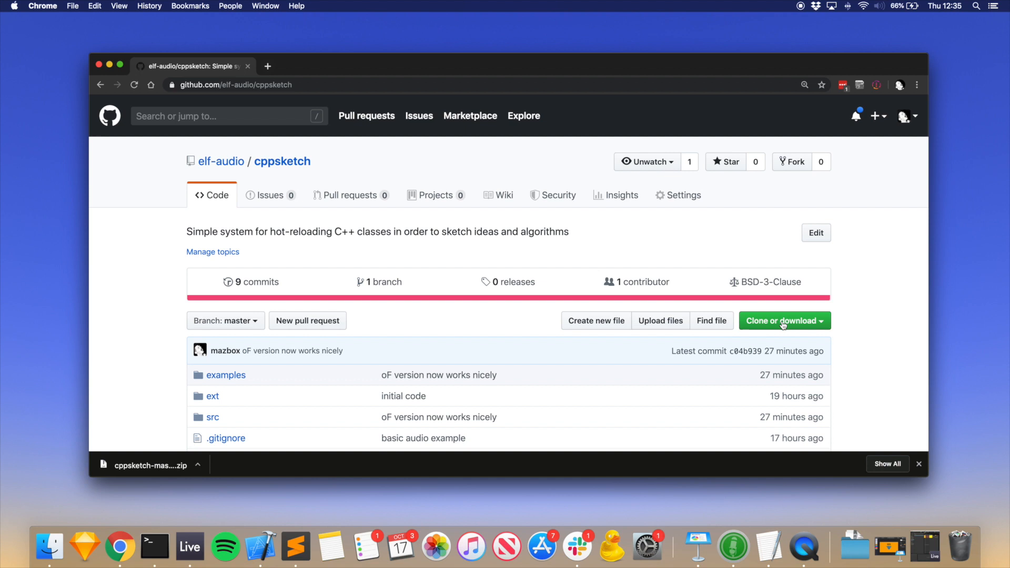
pyautogui.moveTo(531, 304)
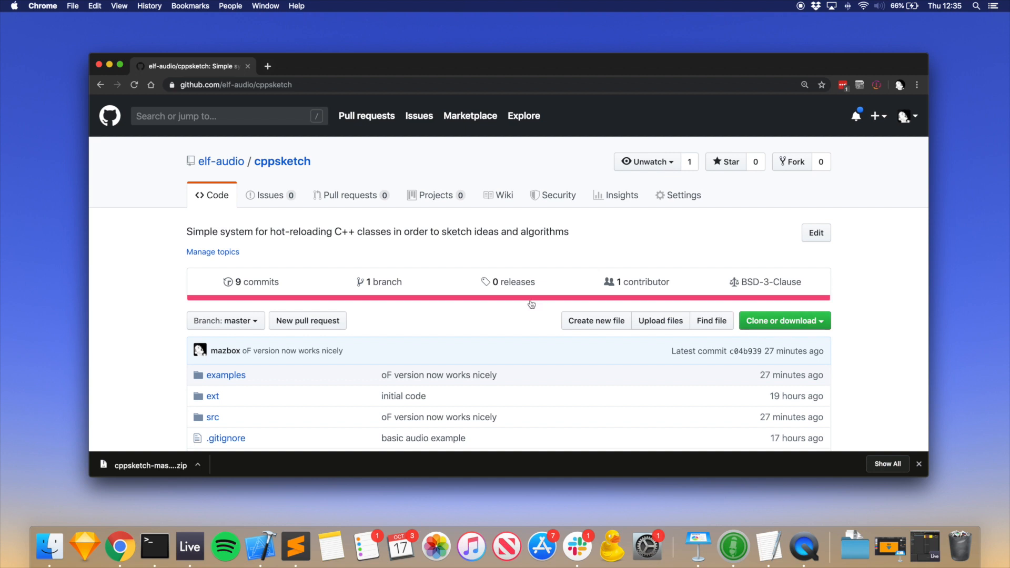
# Copy the cppsketch repository's HTTPS clone URL from the 'Clone or download' panel.
pyautogui.click(781, 321)
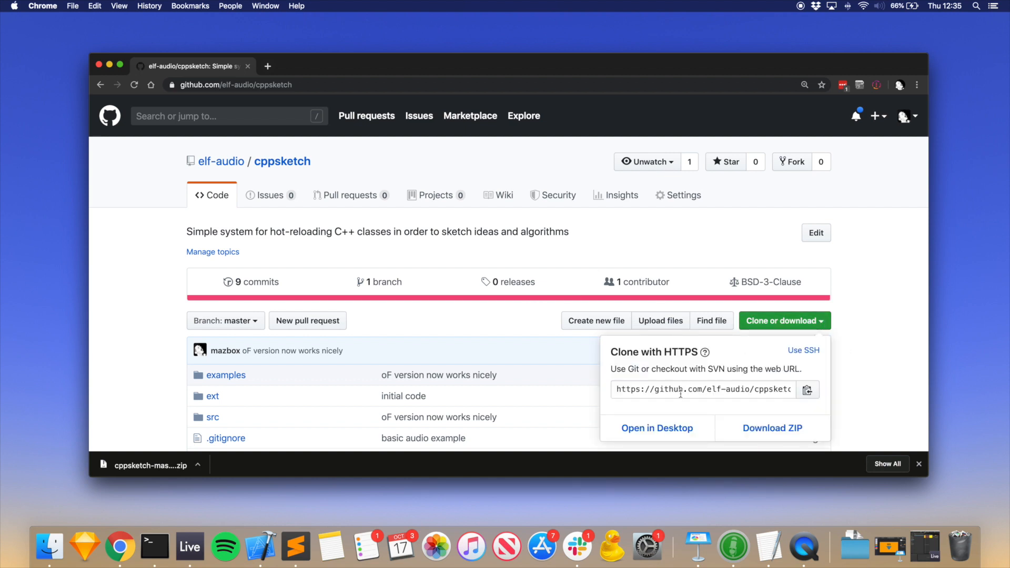
pyautogui.click(703, 389)
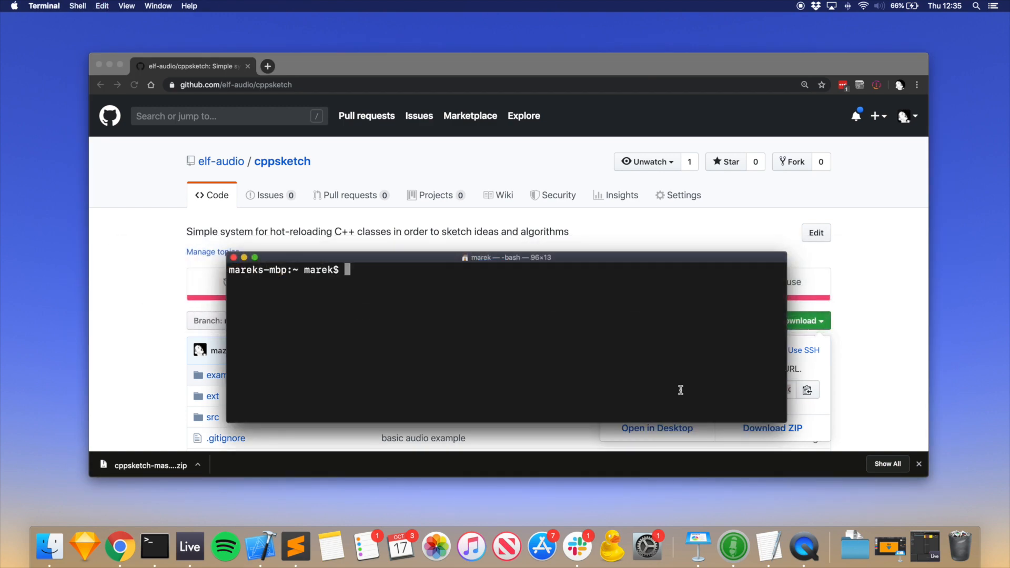
# Run git clone with the cppsketch HTTPS URL into the home folder.
pyautogui.write('git clone https://github.com/elf-audio/cppsketch.git')
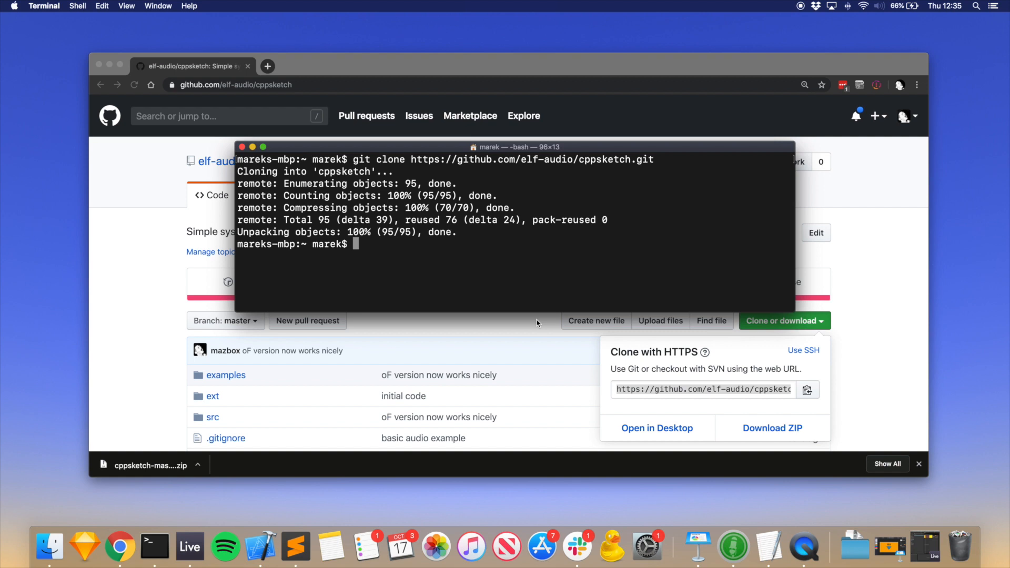
pyautogui.write('cd')
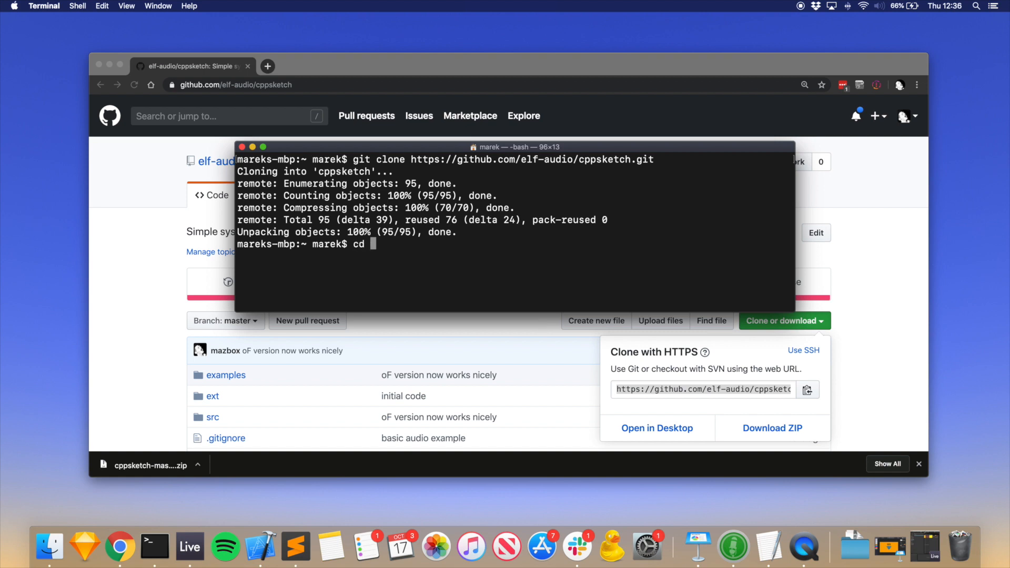
# Change into cppsketch/examples/simple/ and open that folder in Finder with 'open .'.
pyautogui.write('cppsketch/')
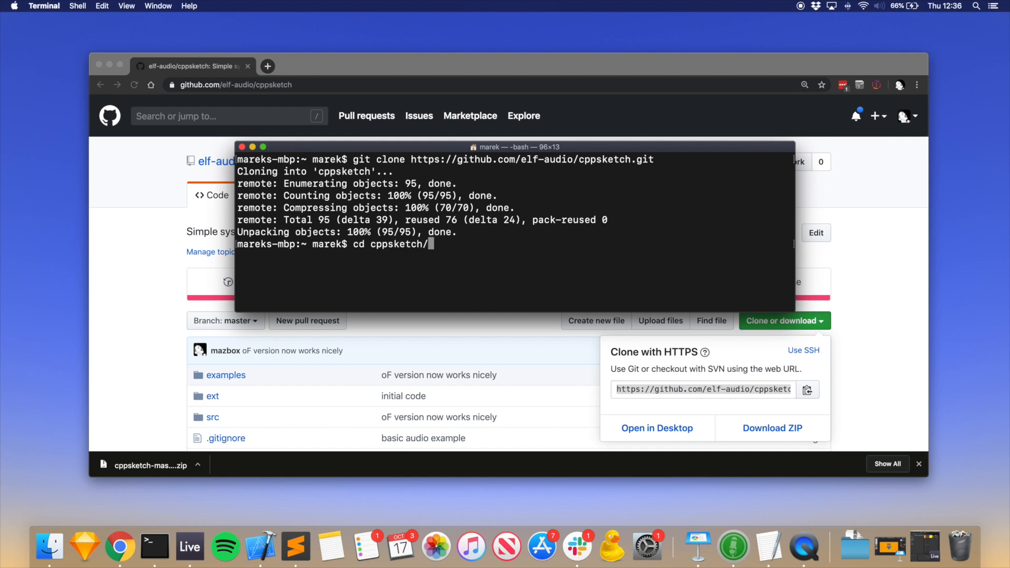
pyautogui.write('e')
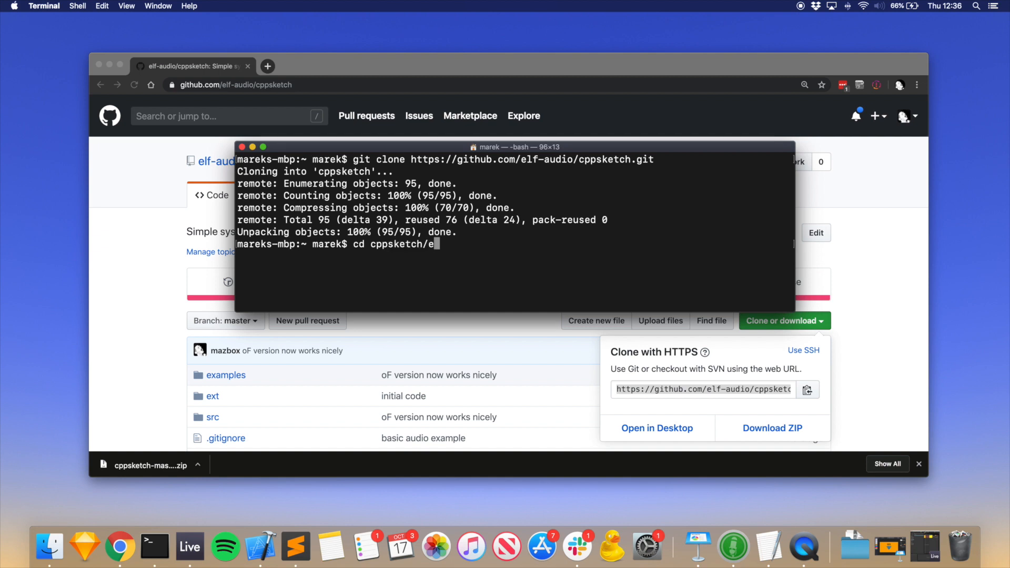
pyautogui.write('xamples/s')
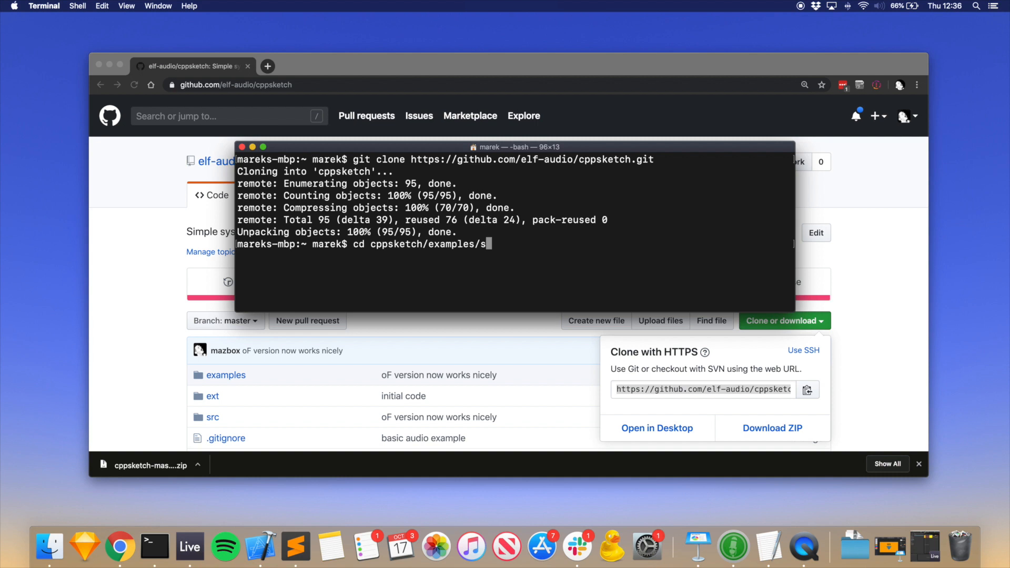
pyautogui.write('imple/')
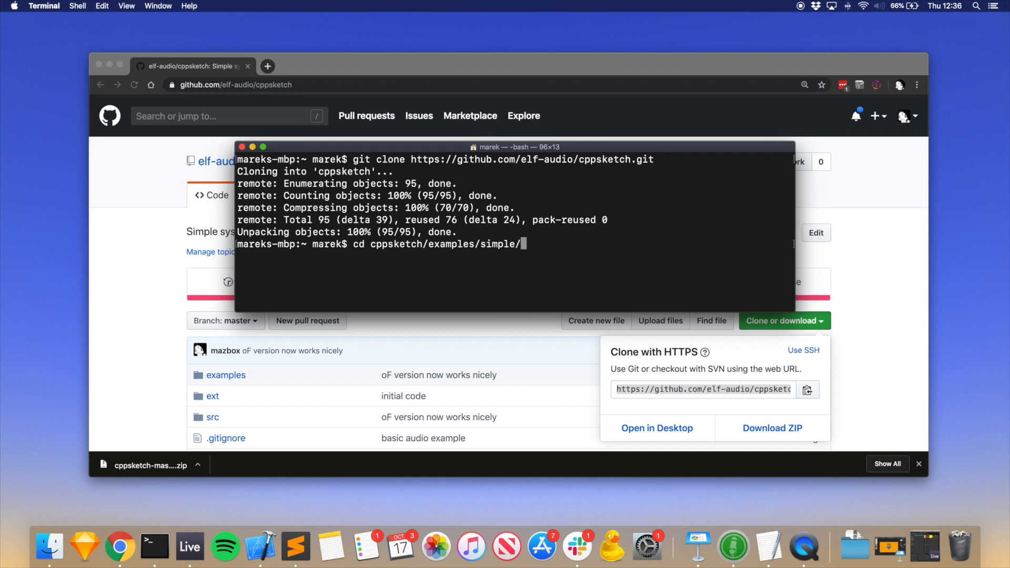
pyautogui.write('ope')
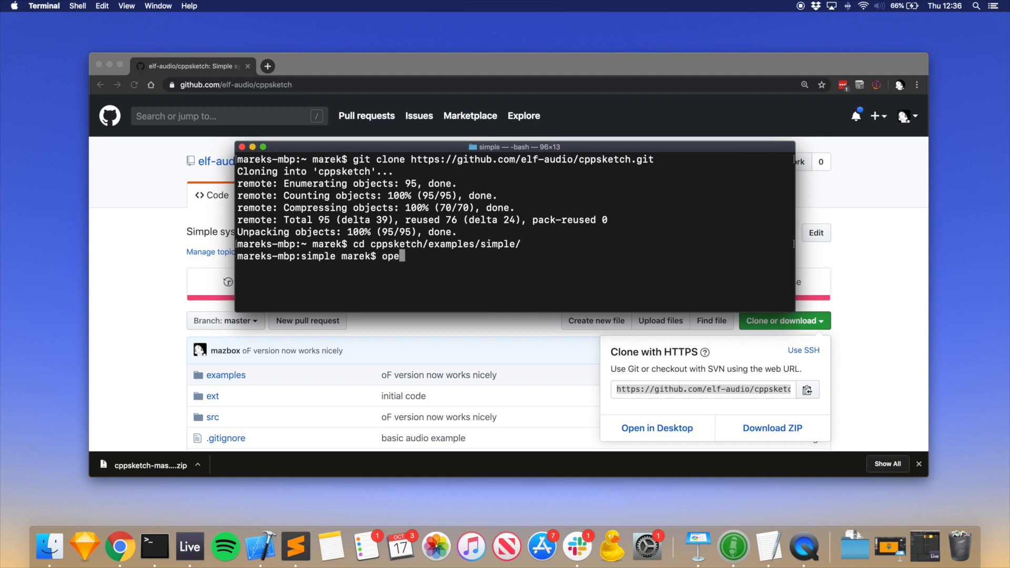
pyautogui.press('Return')
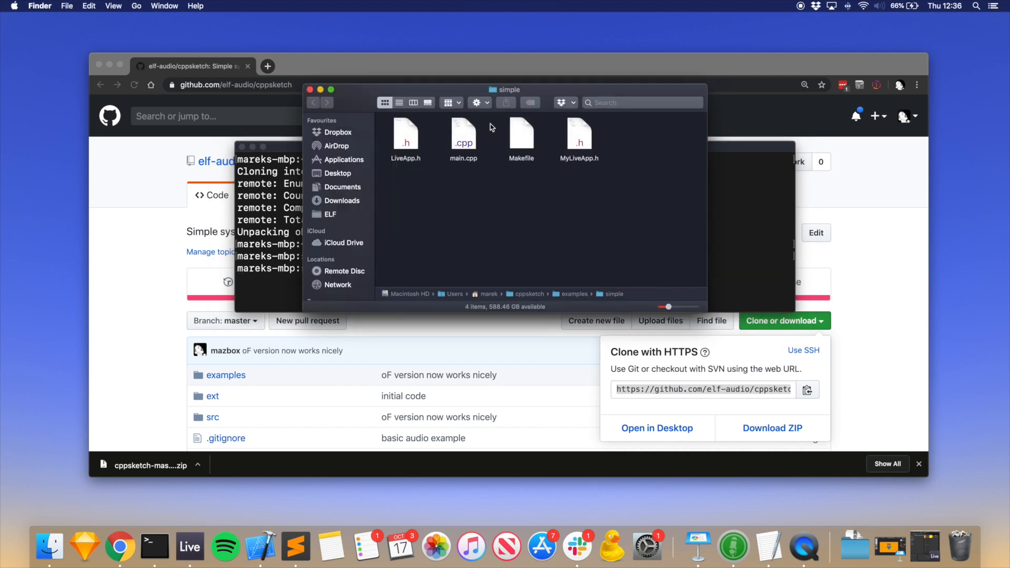
pyautogui.click(463, 135)
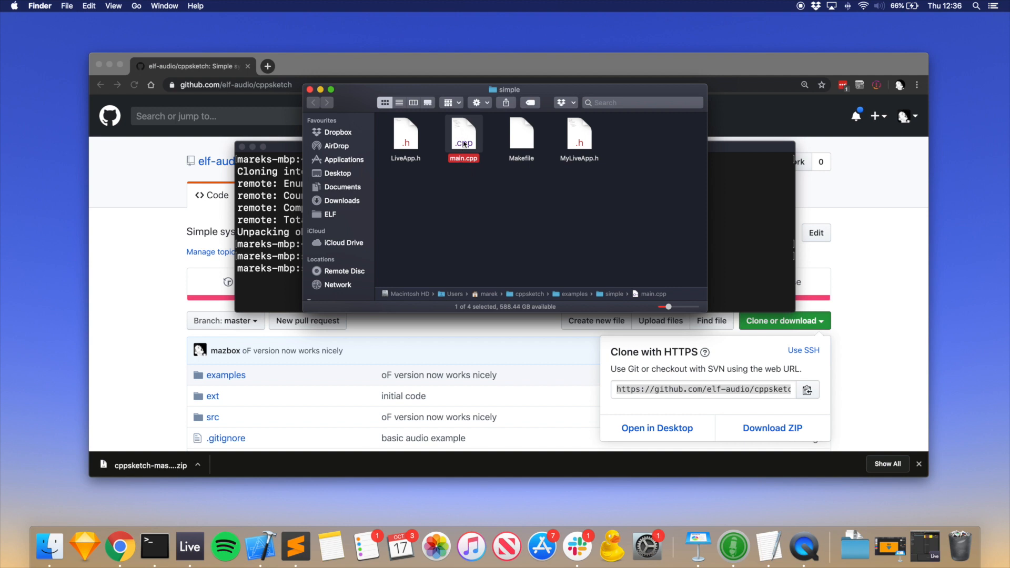
pyautogui.moveTo(521, 139)
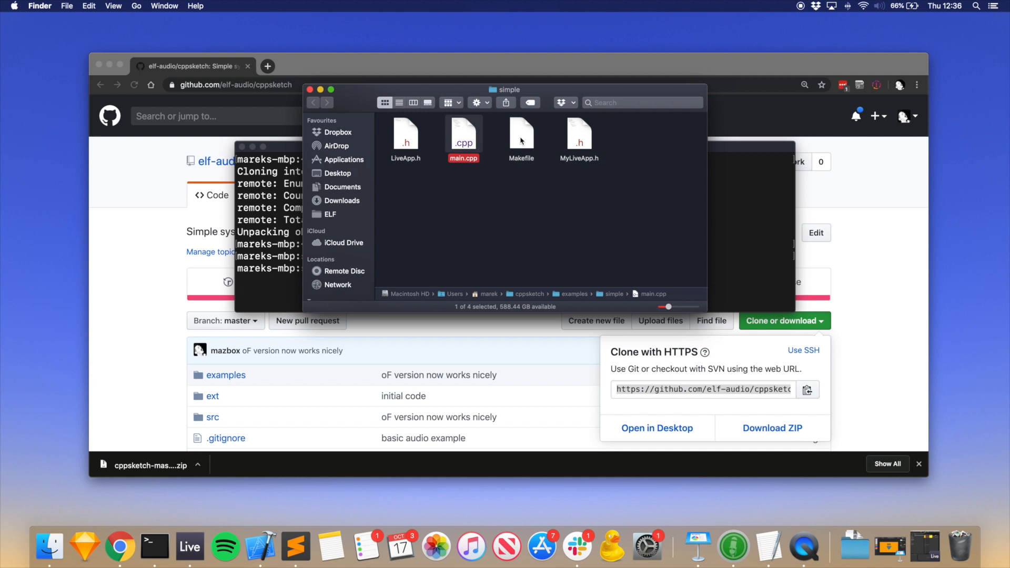
pyautogui.moveTo(460, 126)
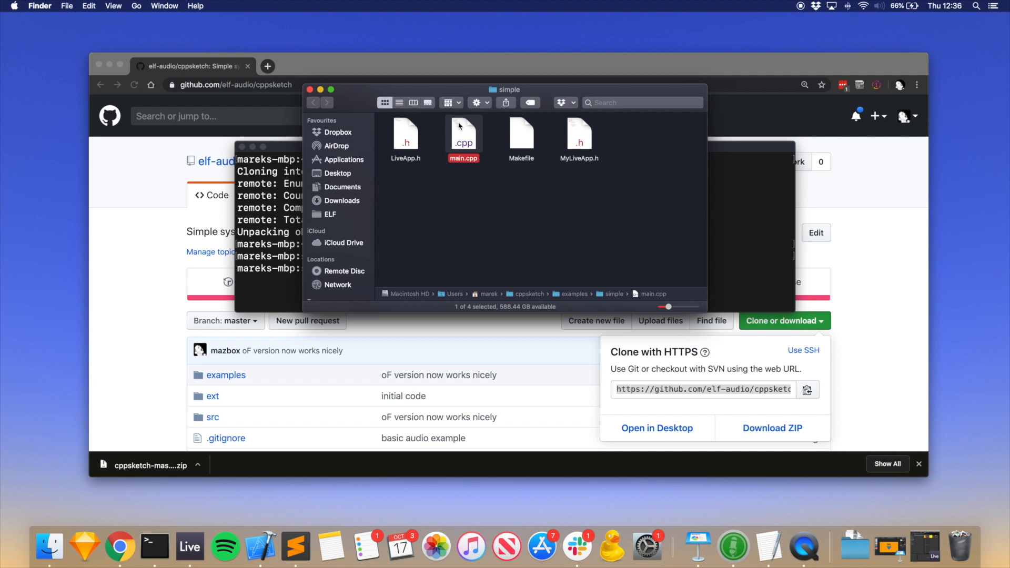
pyautogui.click(405, 133)
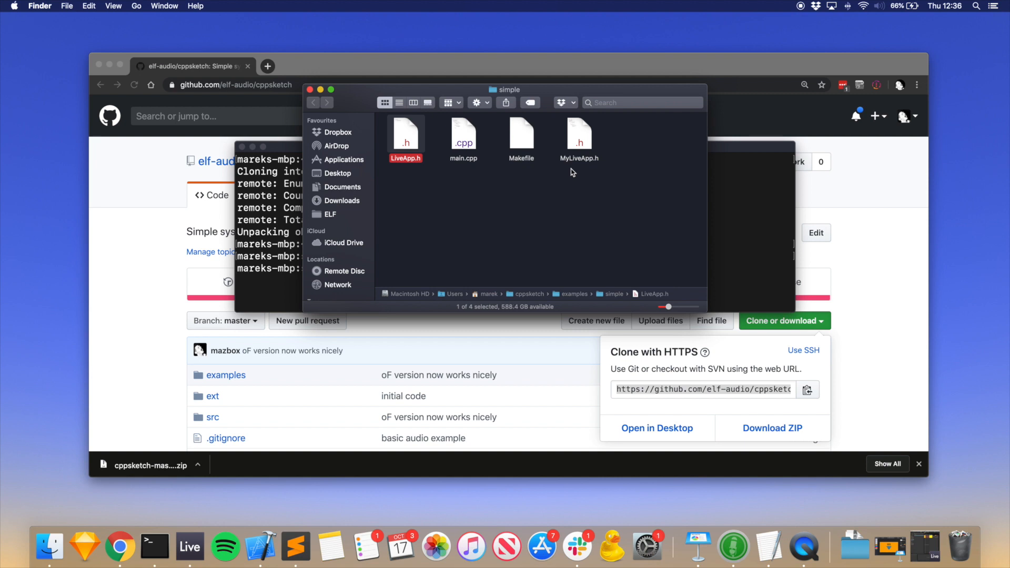
pyautogui.click(579, 136)
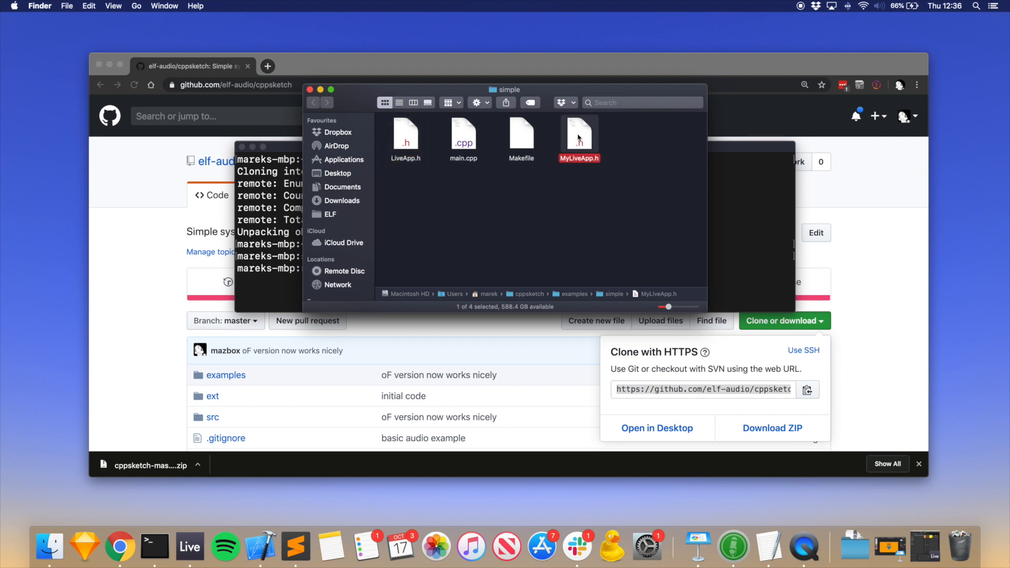
pyautogui.moveTo(554, 193)
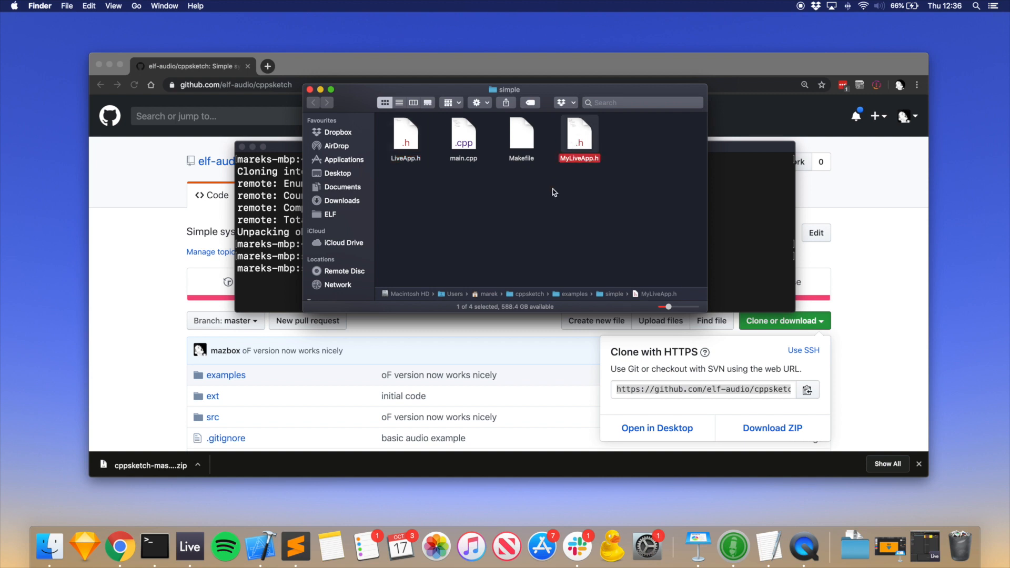
pyautogui.moveTo(485, 289)
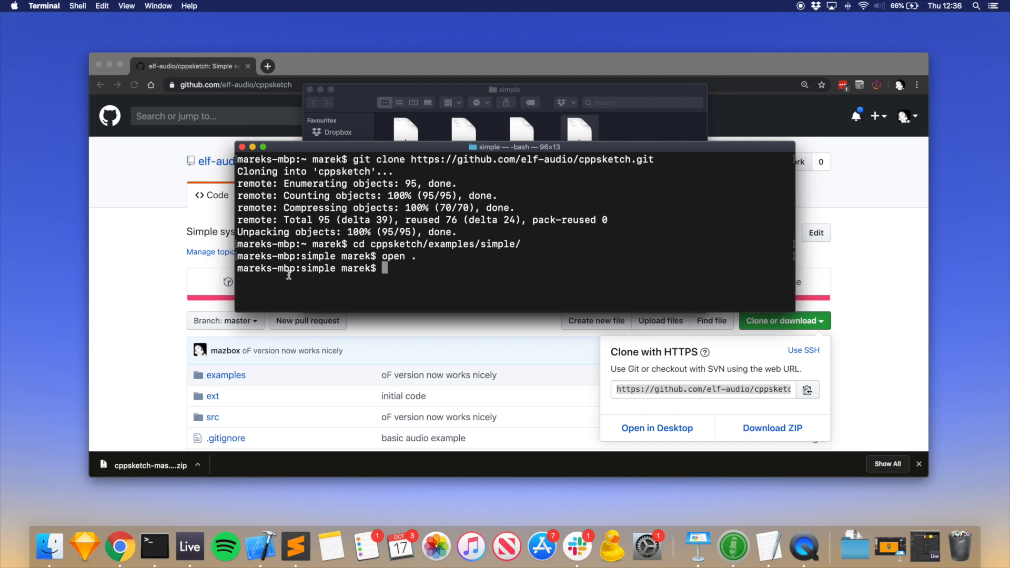
# Build the simple example with make and launch ./simple.
pyautogui.write('make')
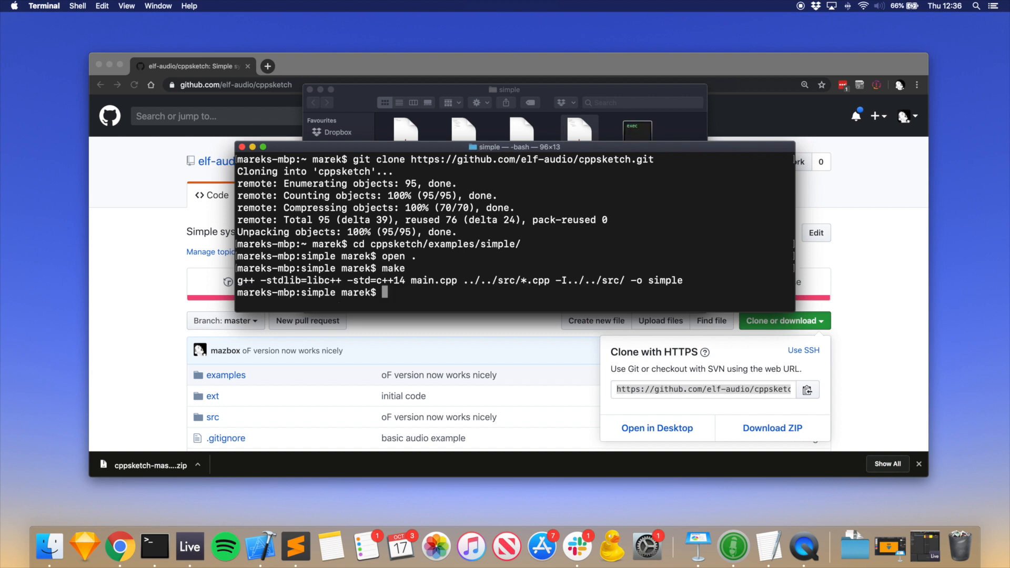
pyautogui.write('./simple')
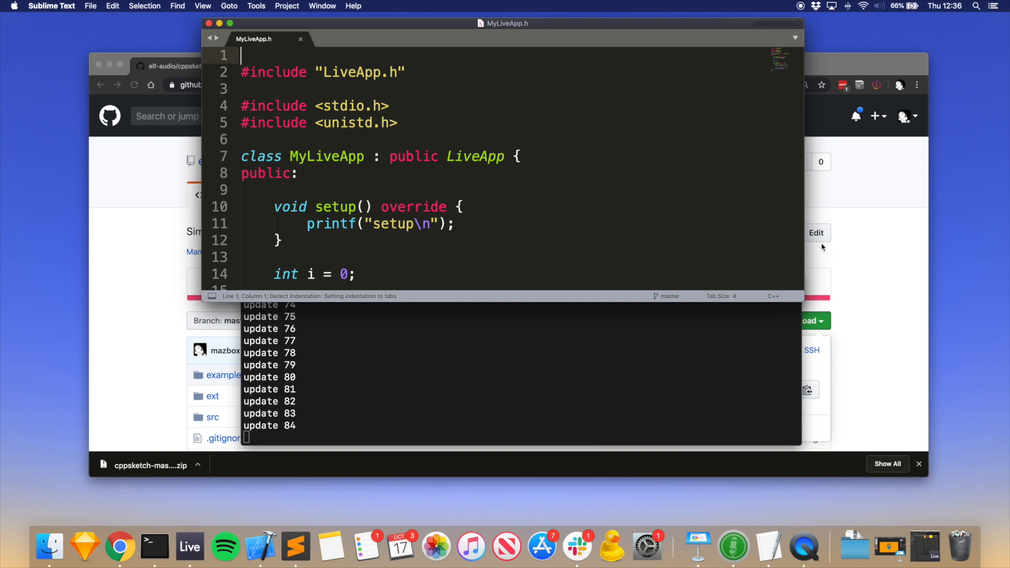
# Scroll MyLiveApp.h, highlighting setup and the usleep duration argument.
pyautogui.scroll(-3)
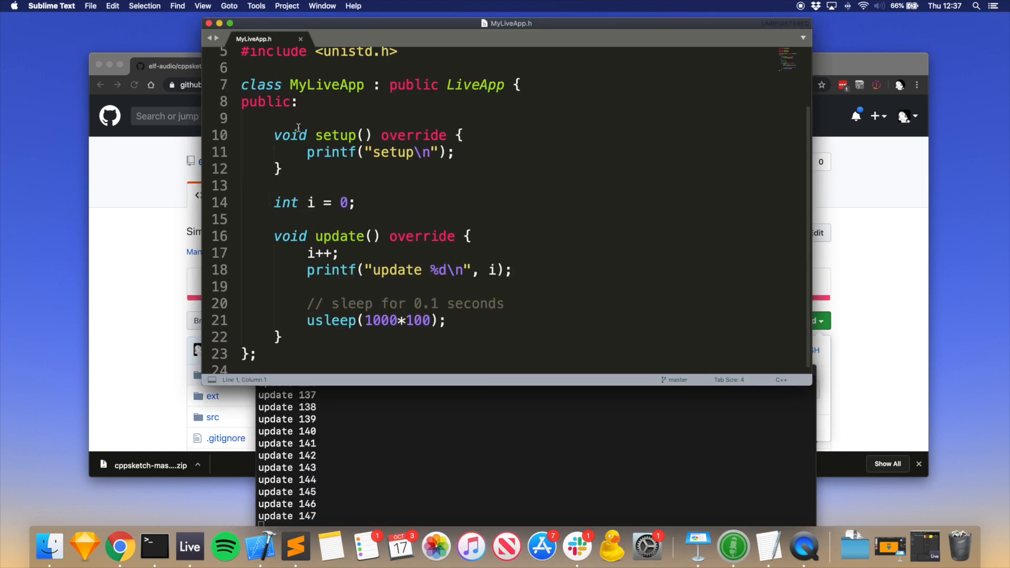
pyautogui.doubleClick(394, 153)
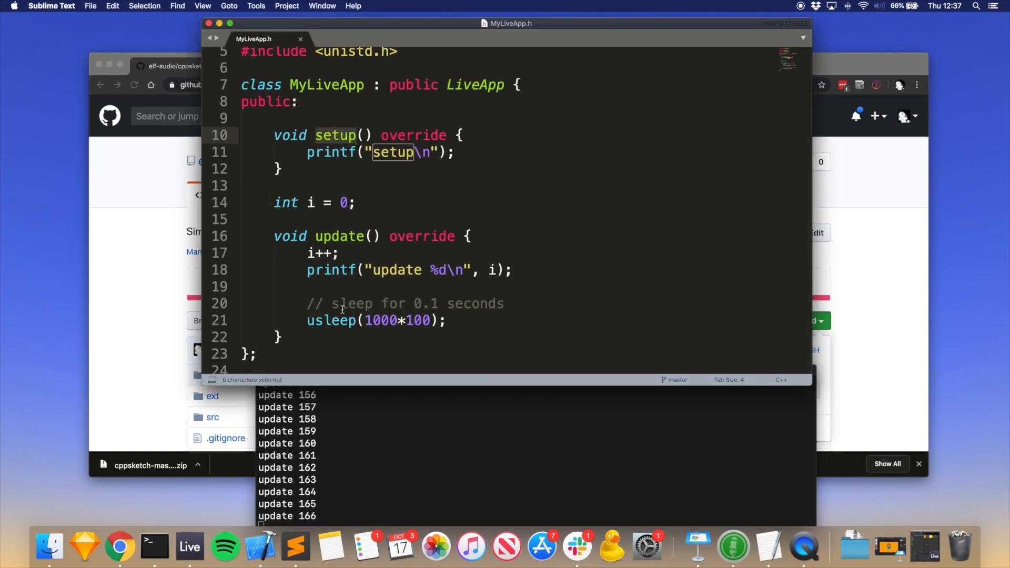
pyautogui.doubleClick(396, 270)
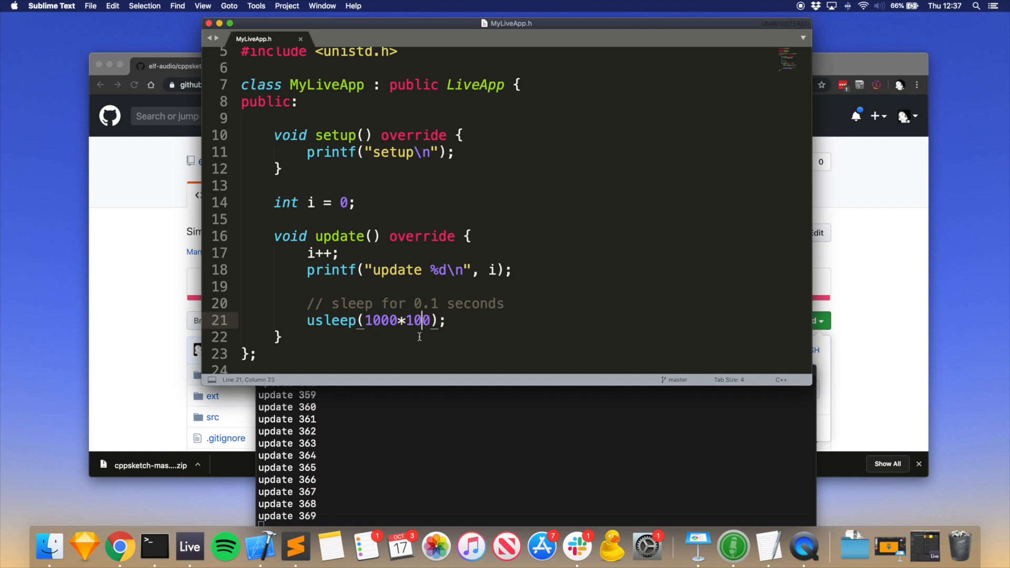
# Change usleep(1000*100) to usleep(1000*1000) and save MyLiveApp.h.
pyautogui.write('0')
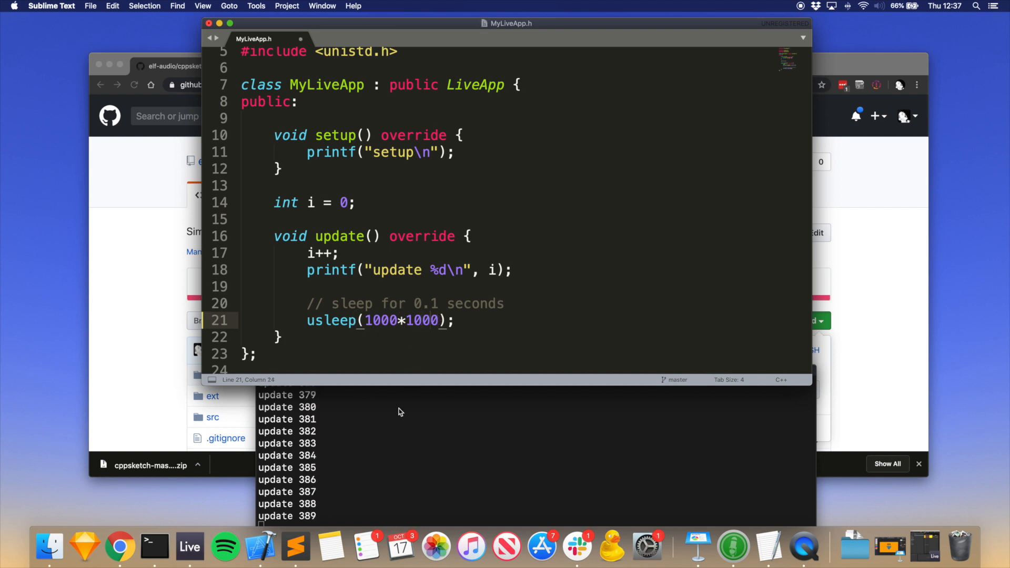
pyautogui.press('cmd+s')
pyautogui.write('=')
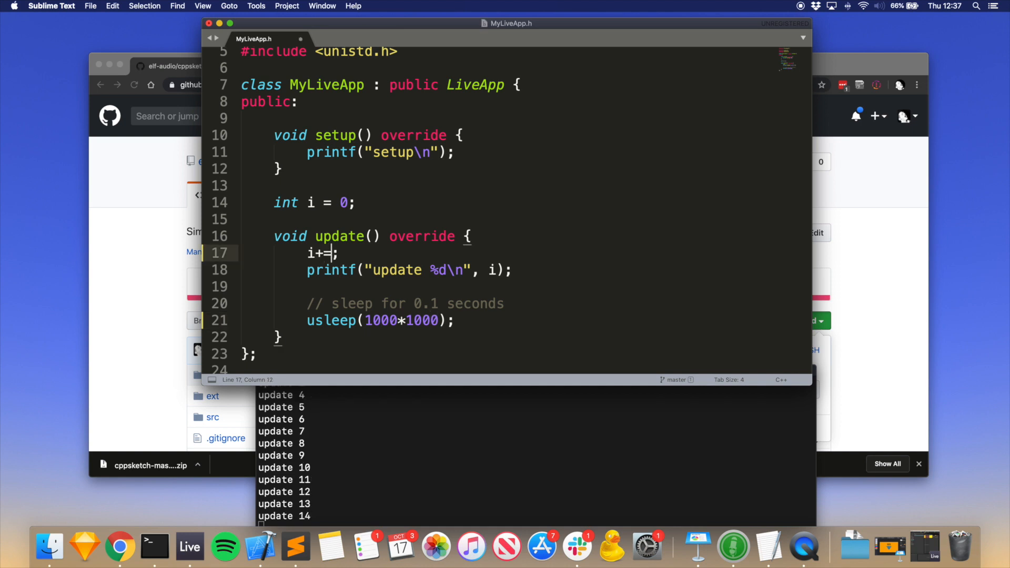
# Change i++ to i+=2, save, and switch back to Terminal.
pyautogui.write('2')
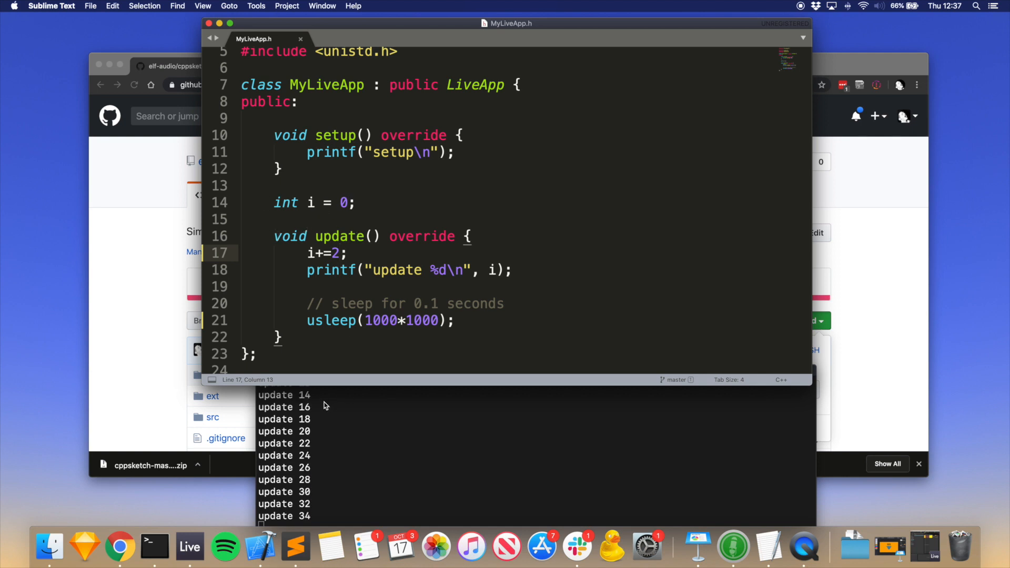
pyautogui.press('cmd+tab')
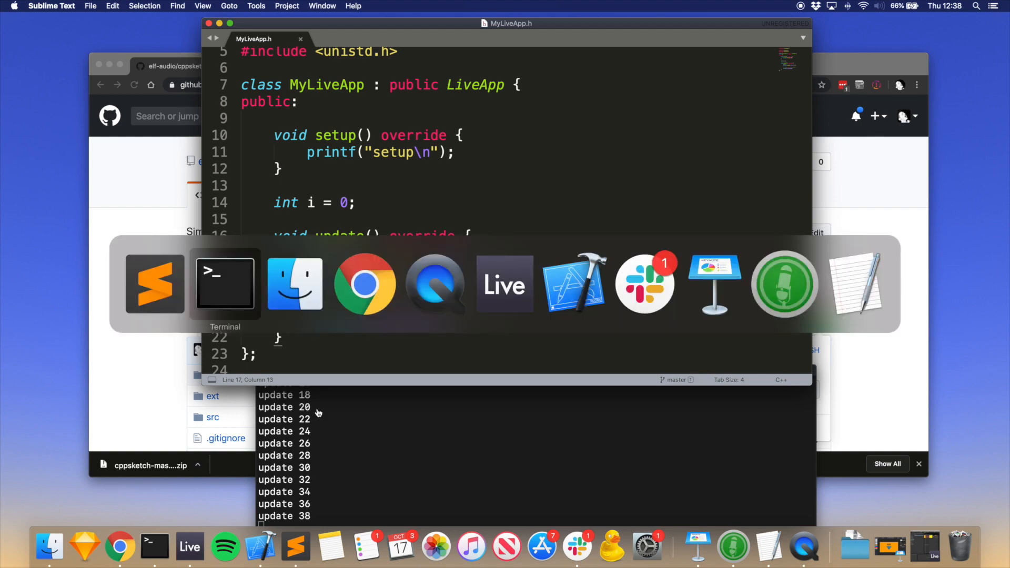